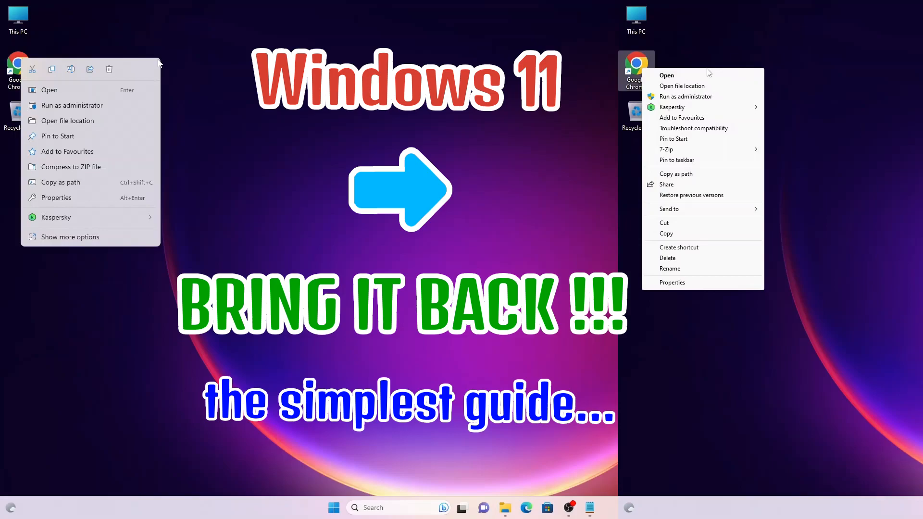
- Inspect the compact Windows 11 context menus for the desktop, This PC and Recycle Bin
left_click(411, 347)
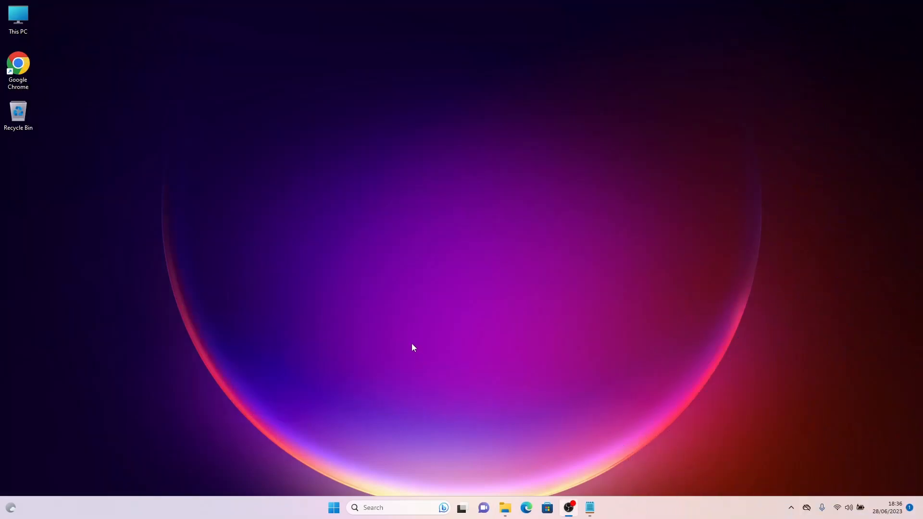
mouse_move(32, 206)
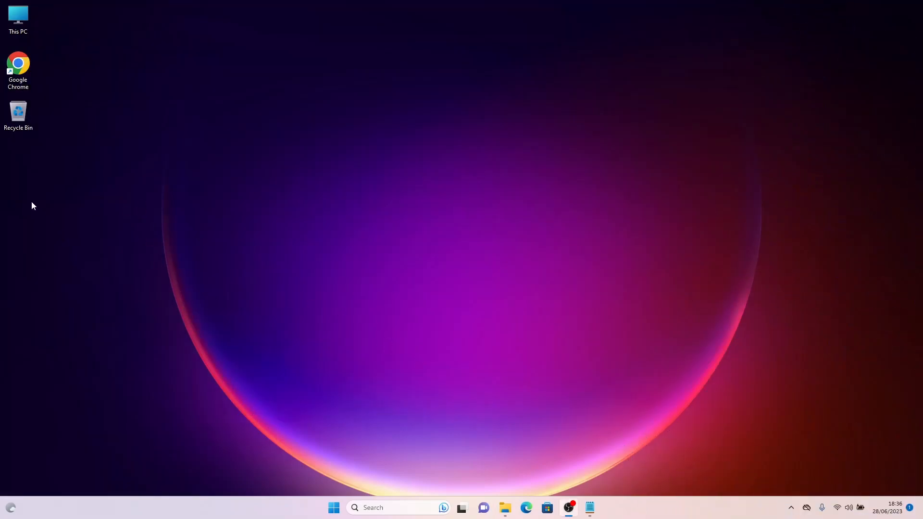
right_click(32, 205)
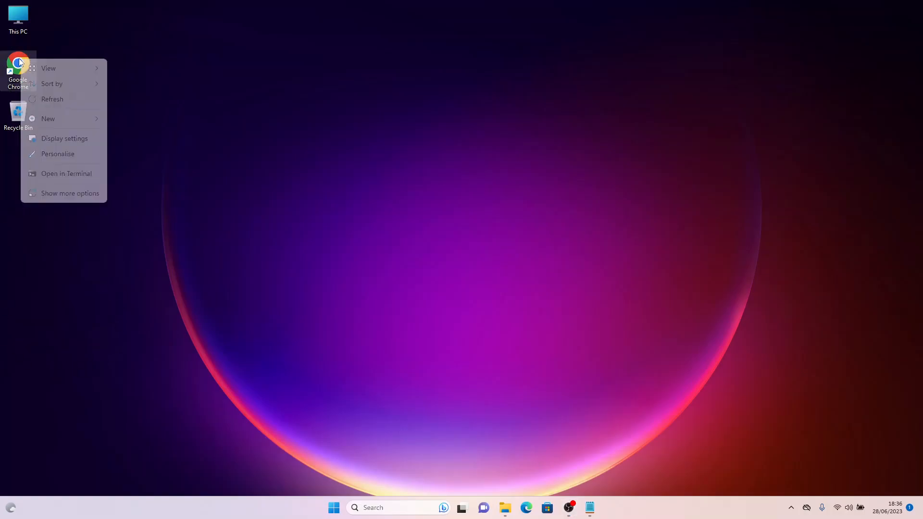
right_click(18, 62)
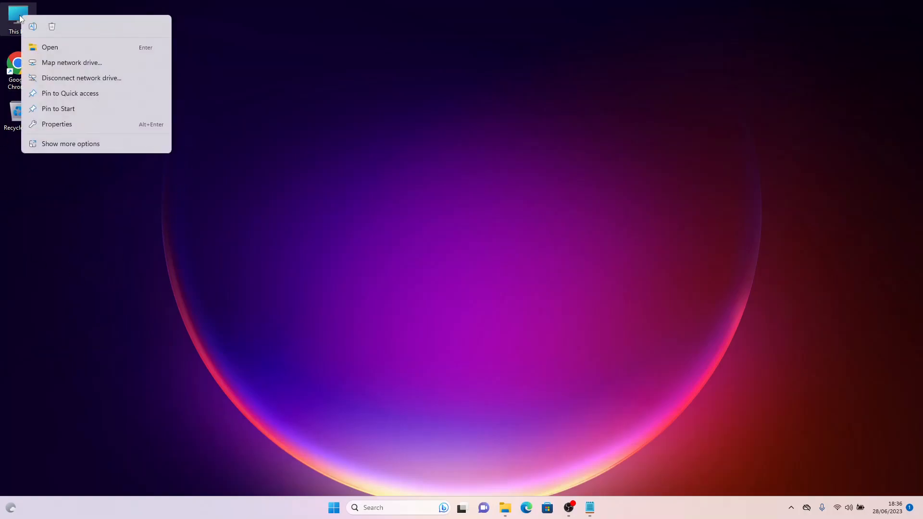
mouse_move(2, 114)
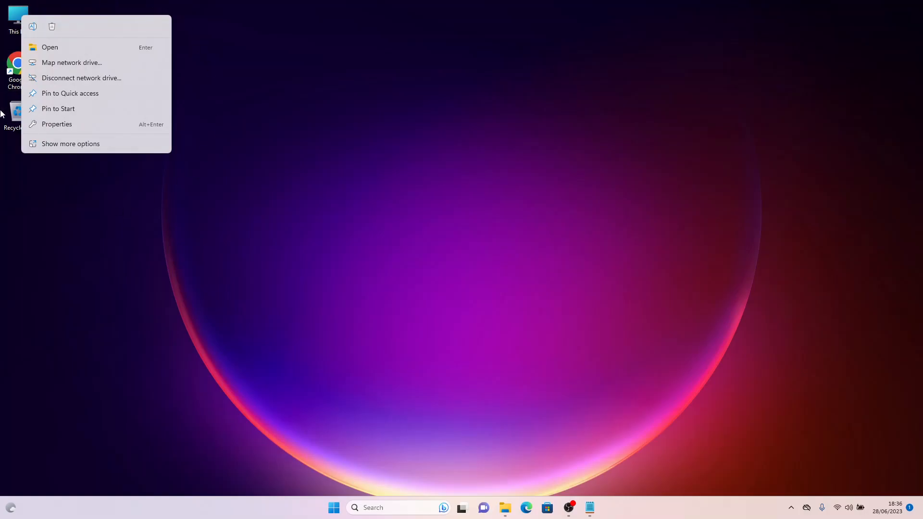
right_click(18, 112)
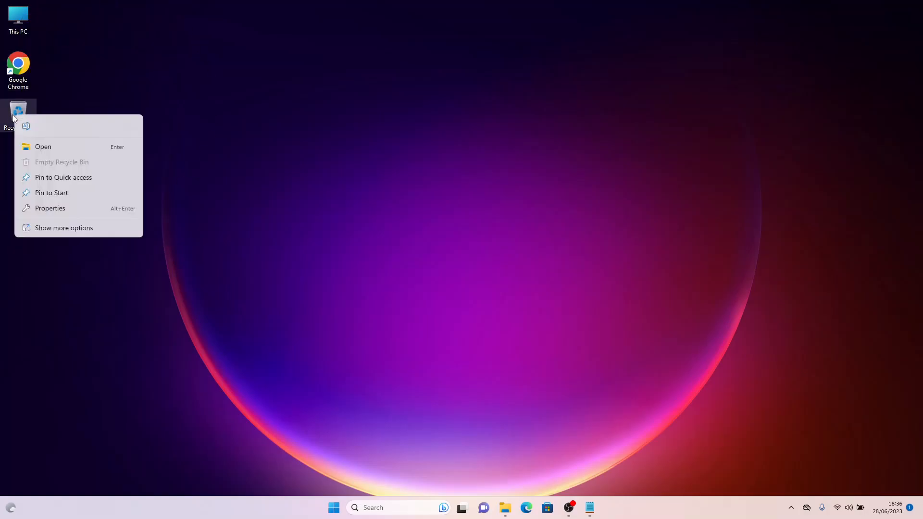
mouse_move(99, 260)
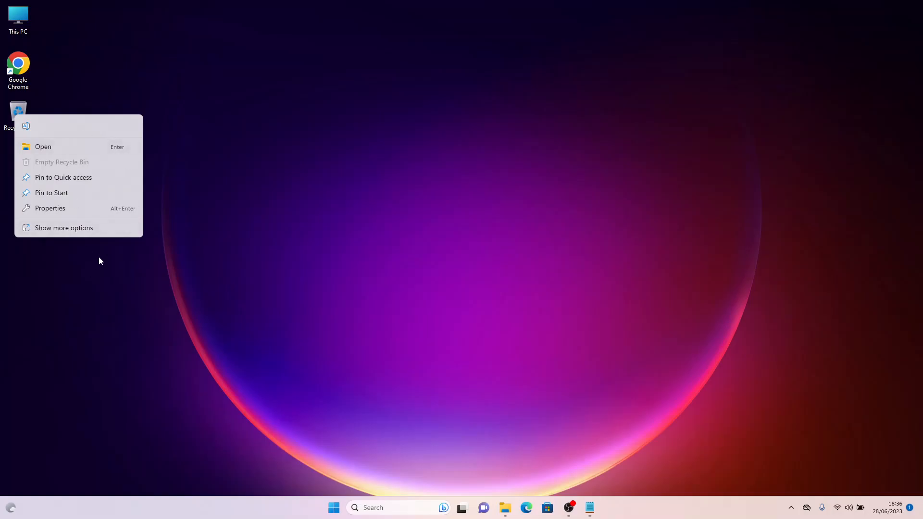
left_click(347, 338)
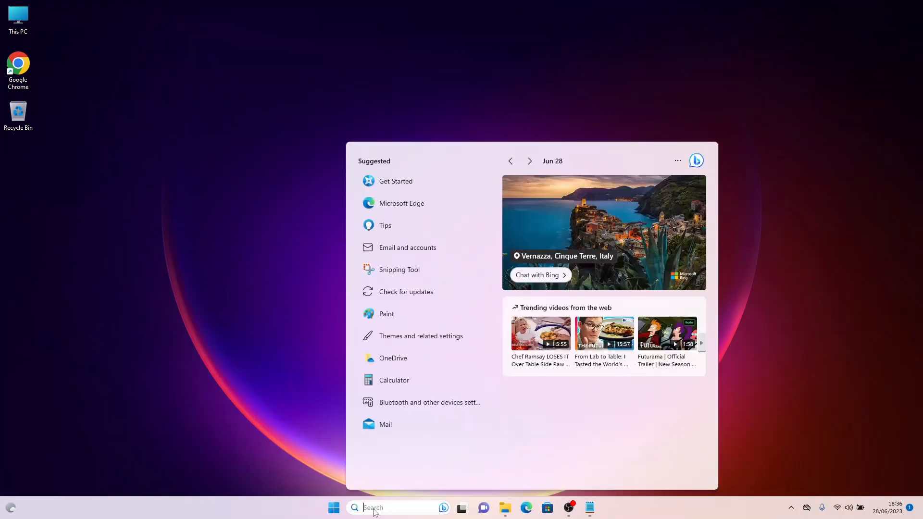
- Search for 'cmd' in the Start menu to launch Command Prompt
type("cmd")
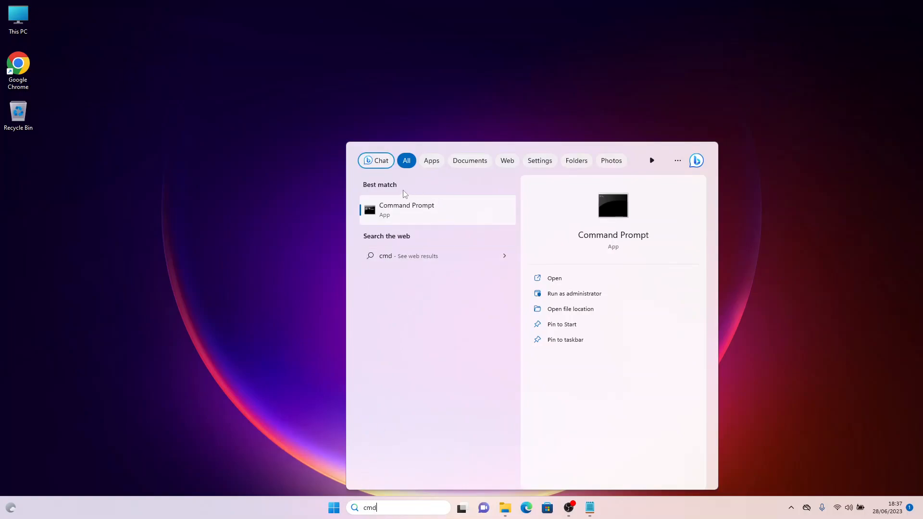
mouse_move(280, 269)
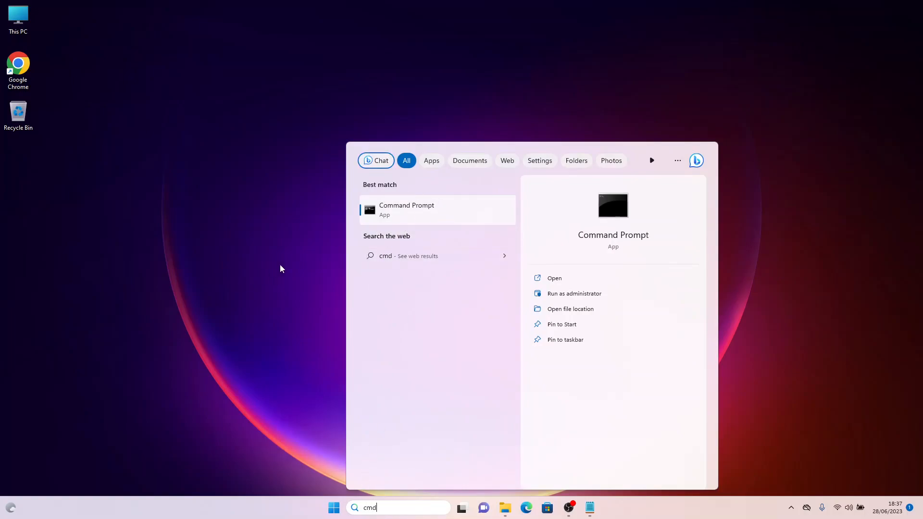
left_click(333, 508)
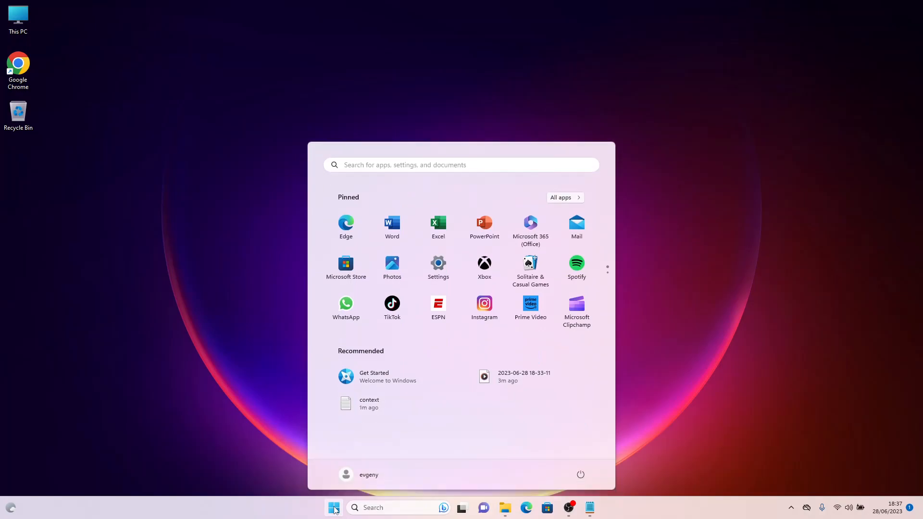
type("cm")
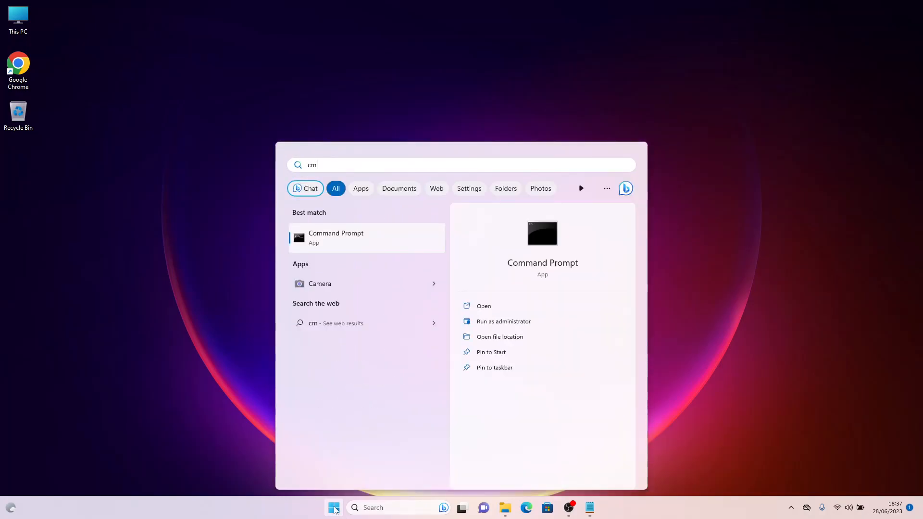
type("d")
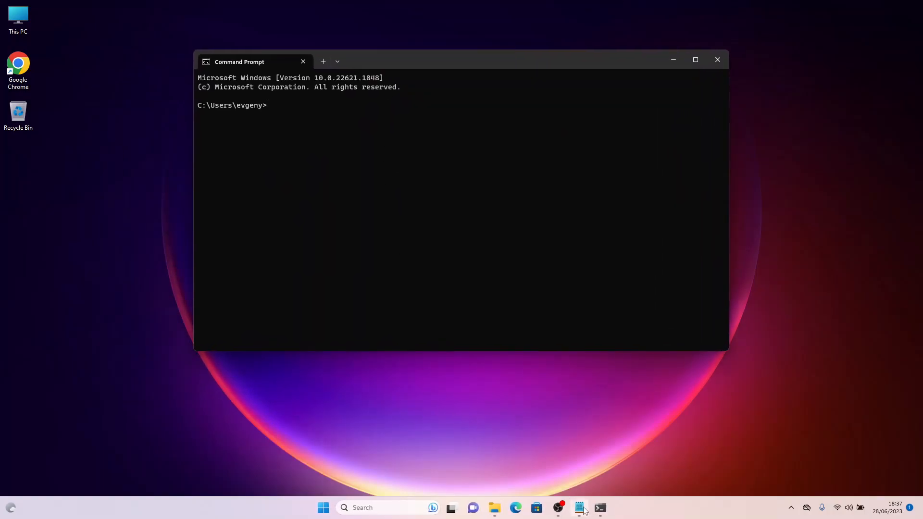
- Copy the reg.exe add command for the Windows 10 context menu from the notes
left_click(578, 508)
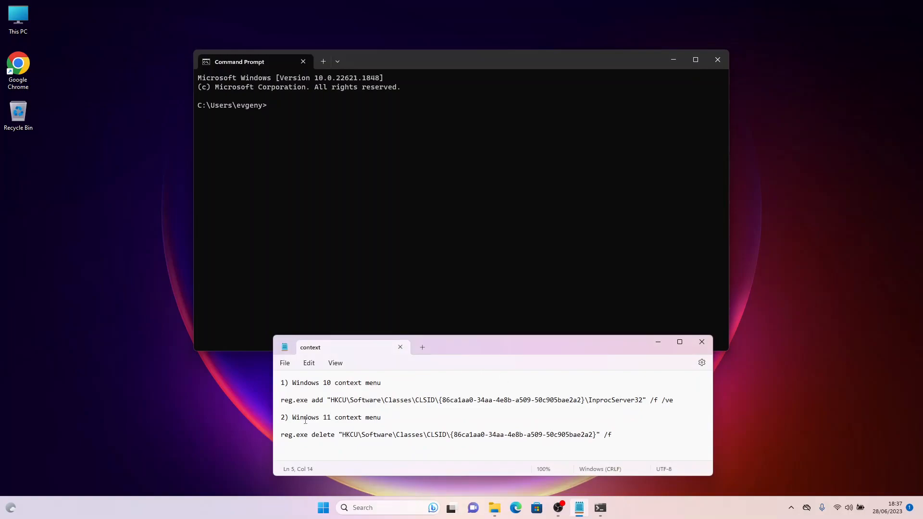
left_click_drag(281, 399, 391, 399)
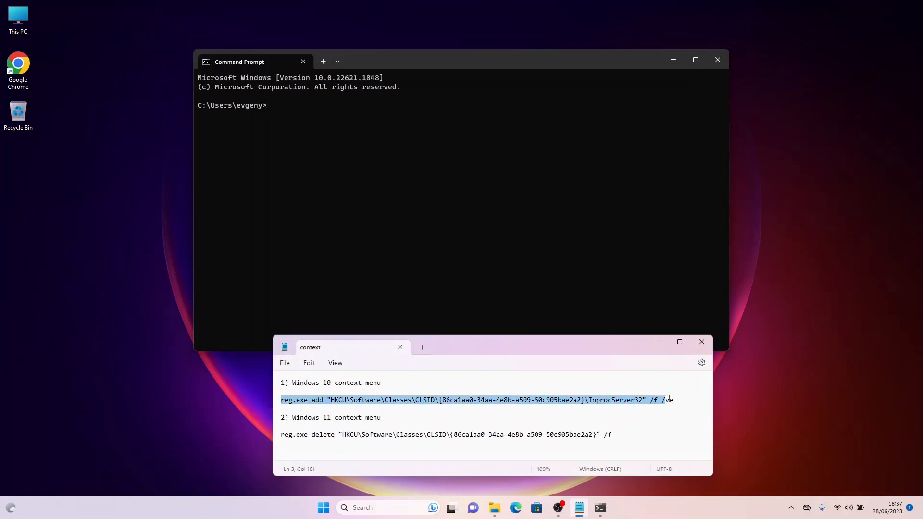
right_click(456, 404)
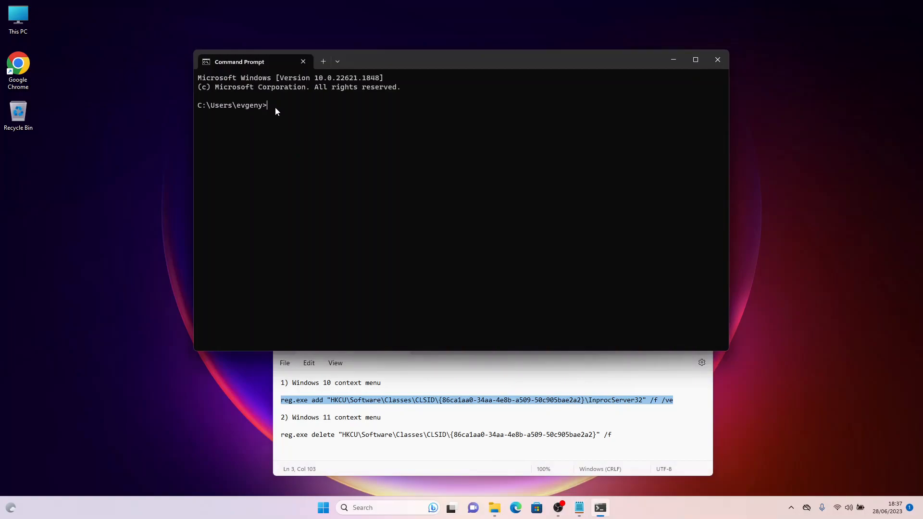
- Run the reg.exe add command for CLSID {86ca1aa0-...}\InprocServer32, confirm success, and close Command Prompt
type("reg.exe add \"HKCU\\Software\\Classes\\CLSID\\{86ca1aa0-34aa-4e8b-a509-50c905bae2a2}\\InprocServer32\" /f /ve")
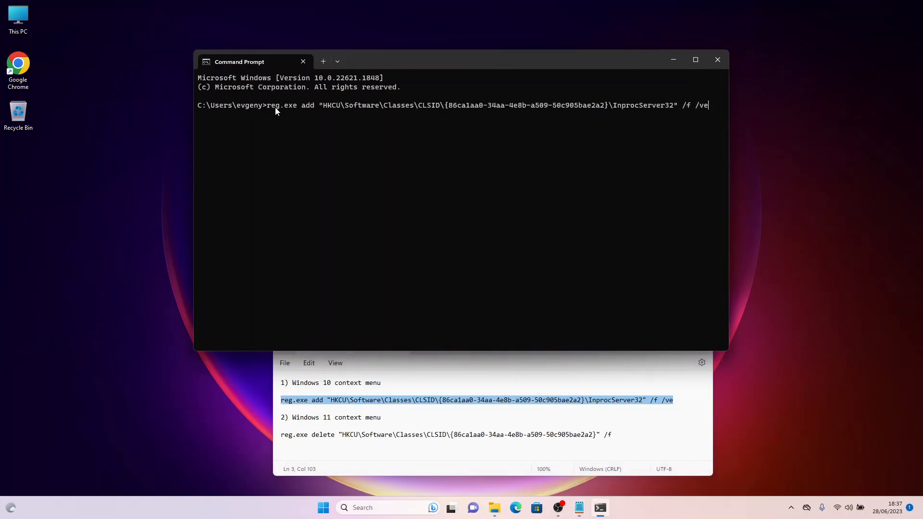
mouse_move(683, 113)
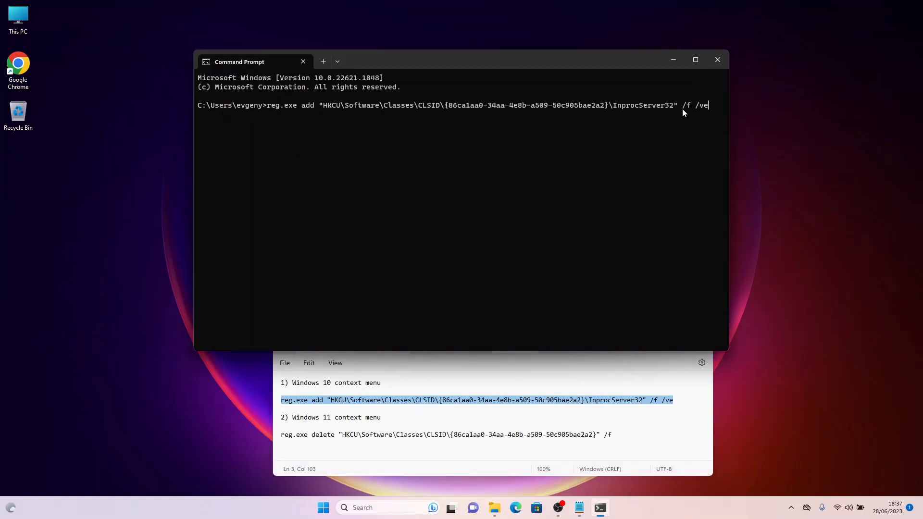
key("Enter")
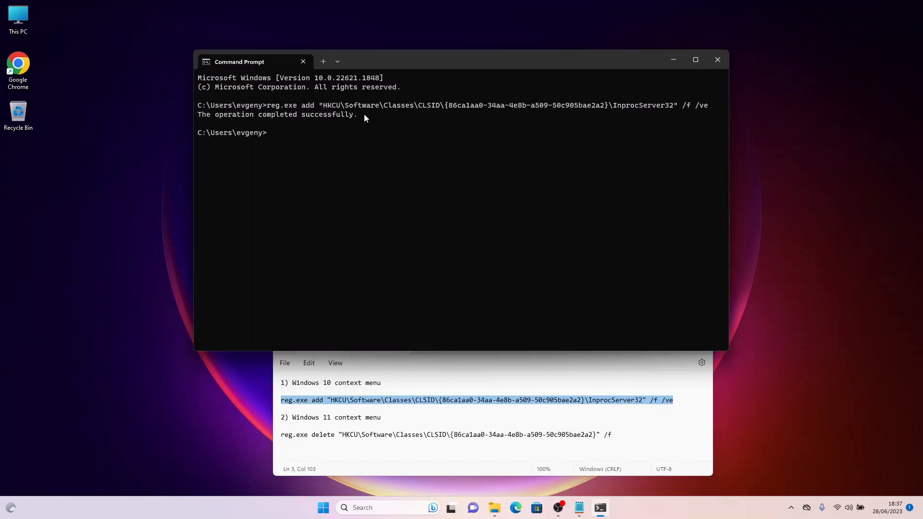
left_click_drag(198, 114, 365, 114)
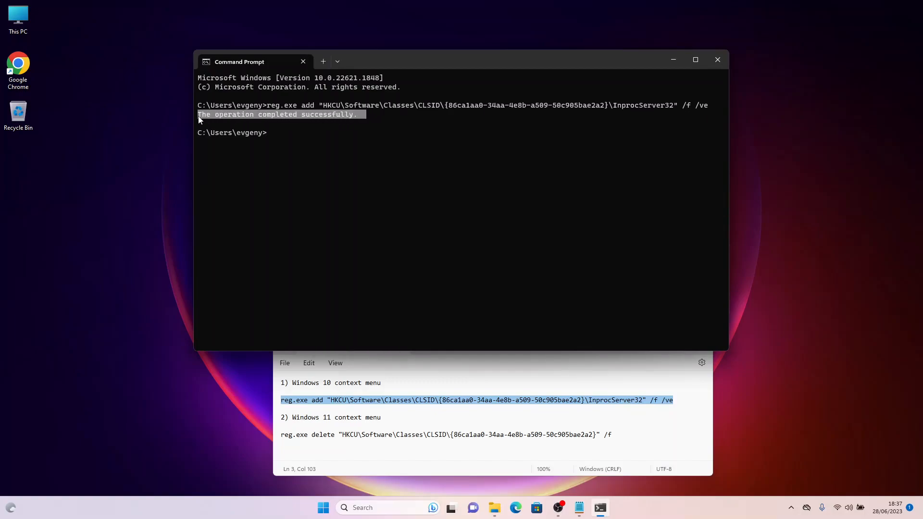
left_click(717, 60)
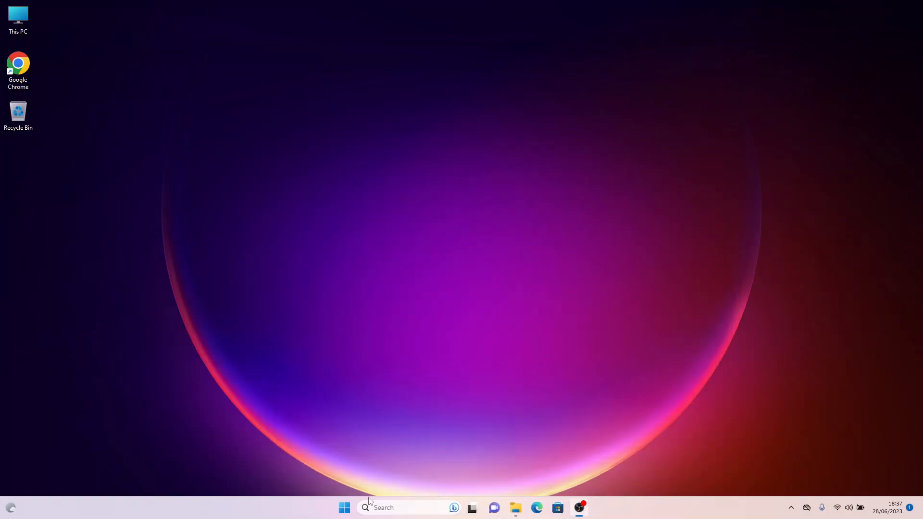
left_click(344, 508)
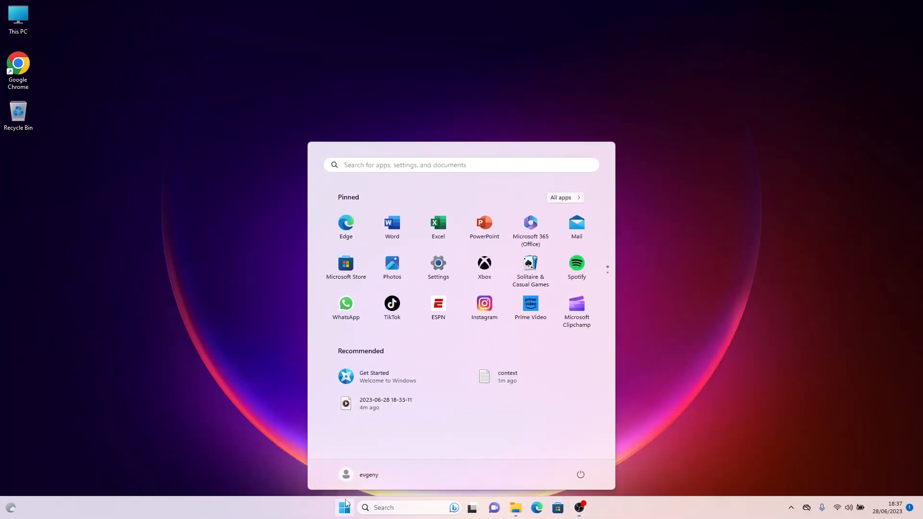
left_click(579, 474)
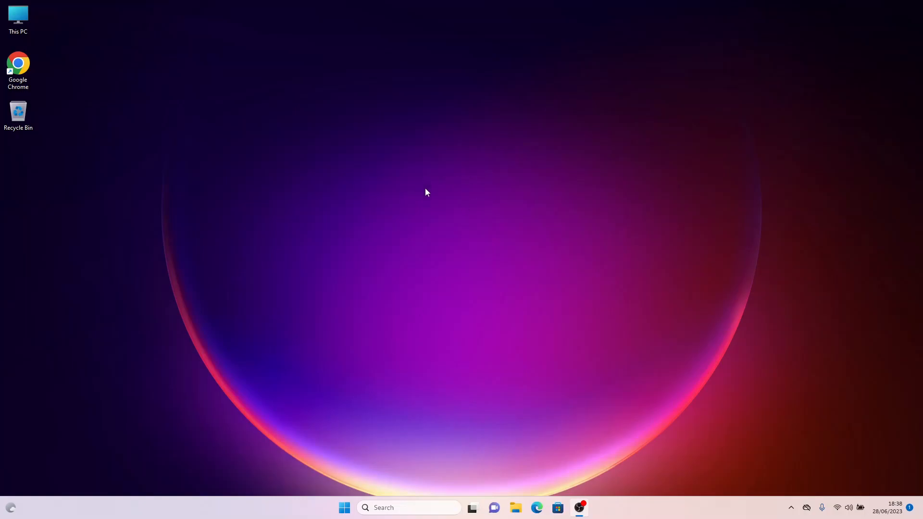
mouse_move(227, 142)
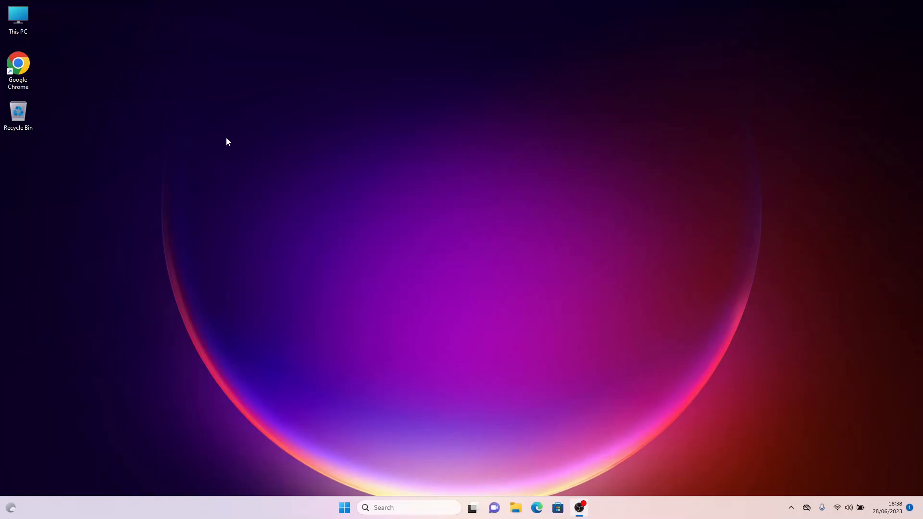
right_click(228, 141)
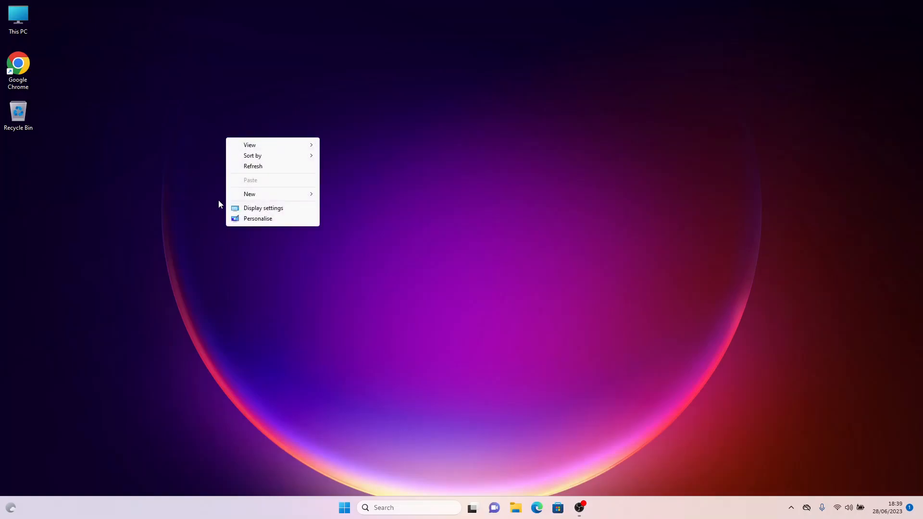
right_click(19, 112)
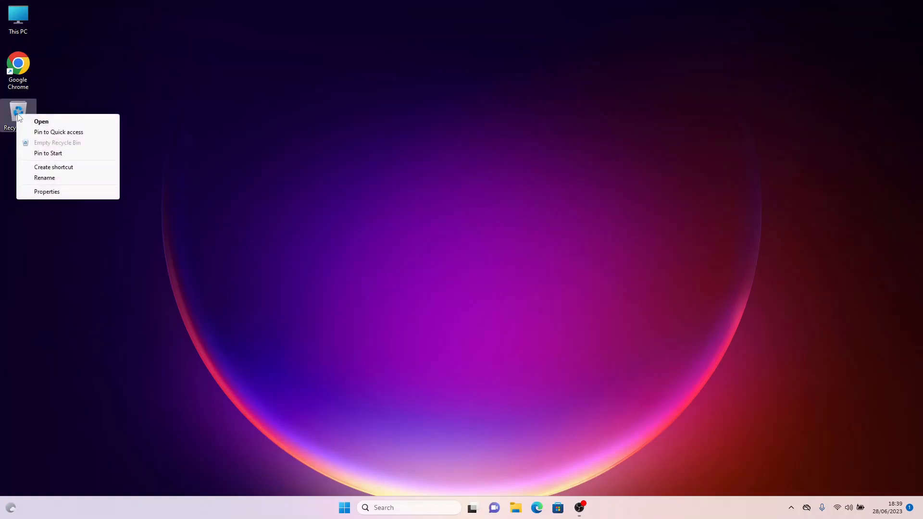
mouse_move(25, 74)
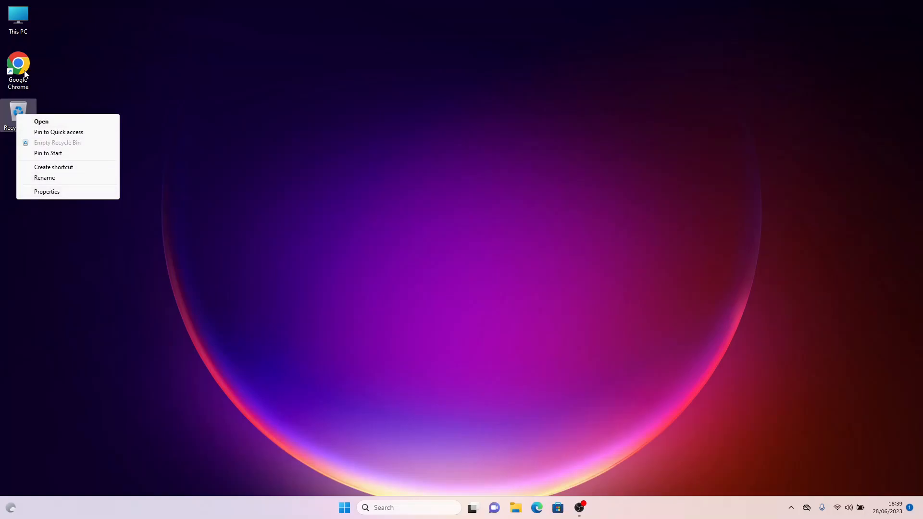
right_click(18, 62)
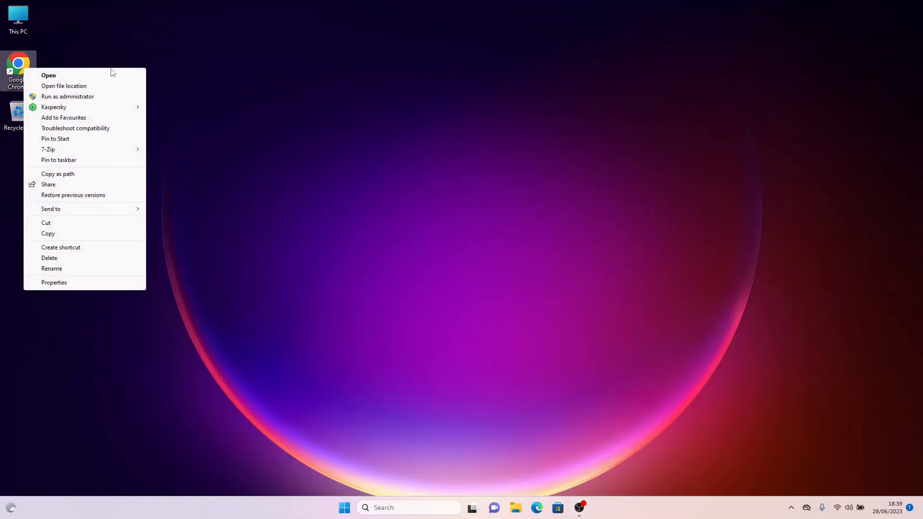
mouse_move(21, 24)
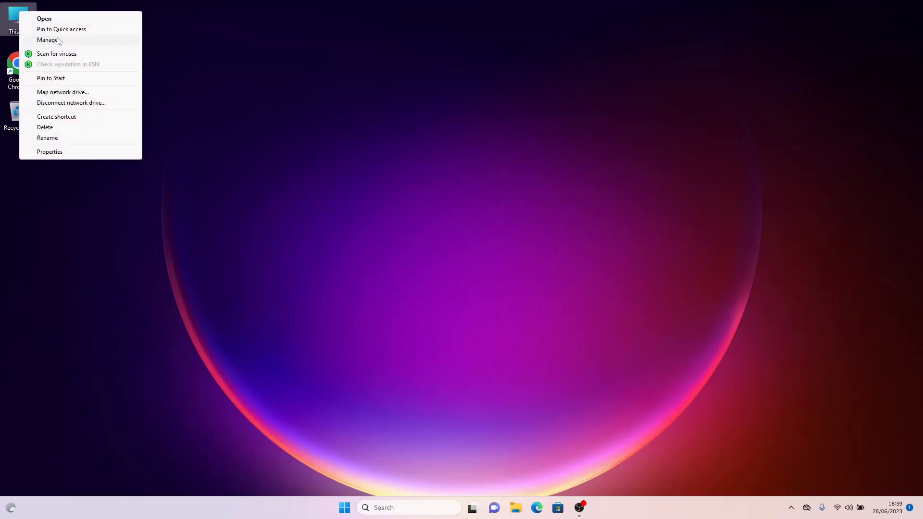
left_click(245, 188)
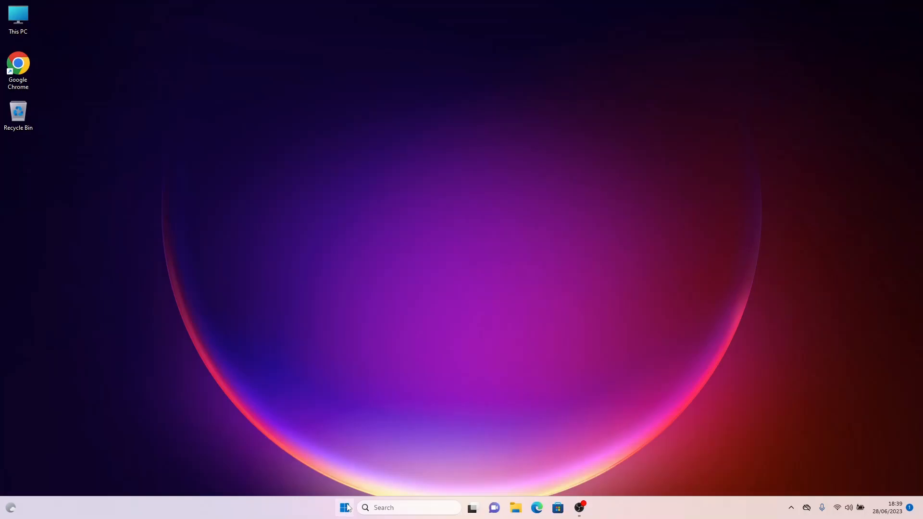
- Search for 'cm' in app search to find Command Prompt
left_click(345, 507)
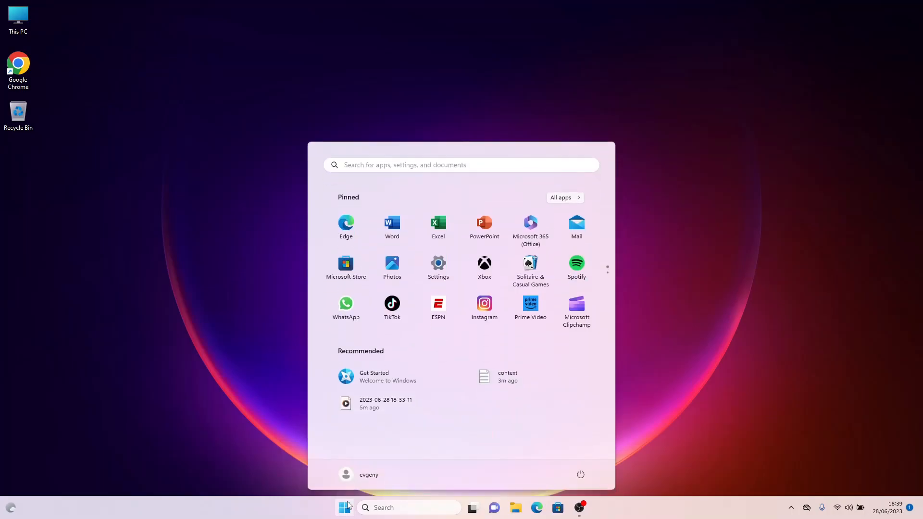
type("cm")
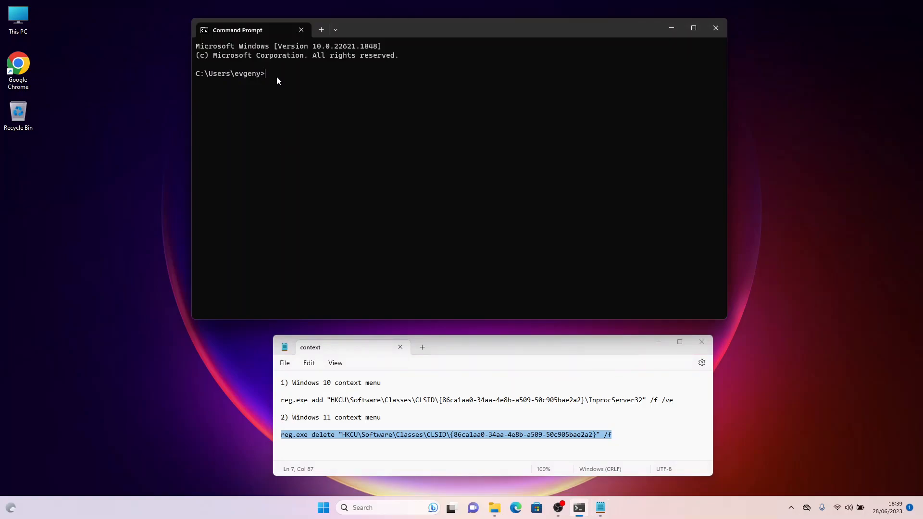
- Run reg.exe delete on the {86ca1aa0-34aa-4e8b-a509-50c905bae2a2} CLSID key, then close Command Prompt
type("reg.exe delete \"HKCU\\Software\\Classes\\CLSID\\{86ca1aa0-34aa-4e8b-a509-50c905bae2a2}\" /f")
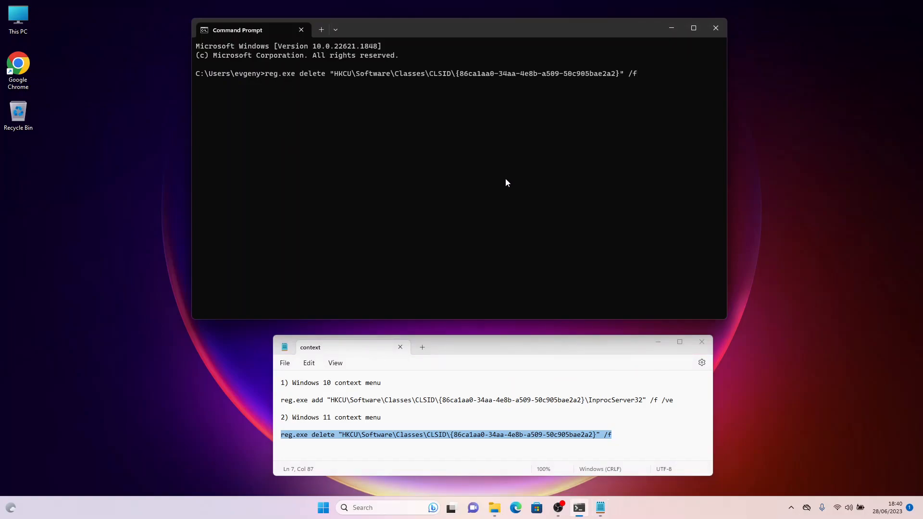
key("enter")
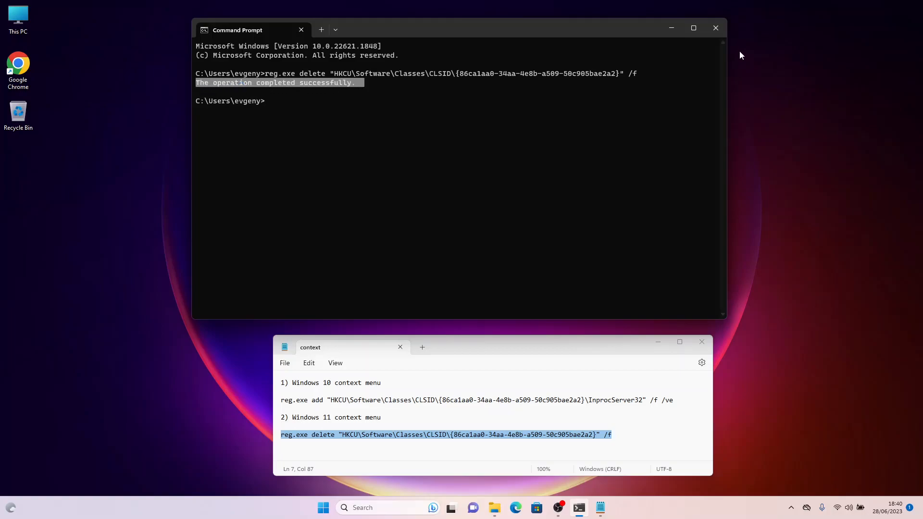
left_click(715, 28)
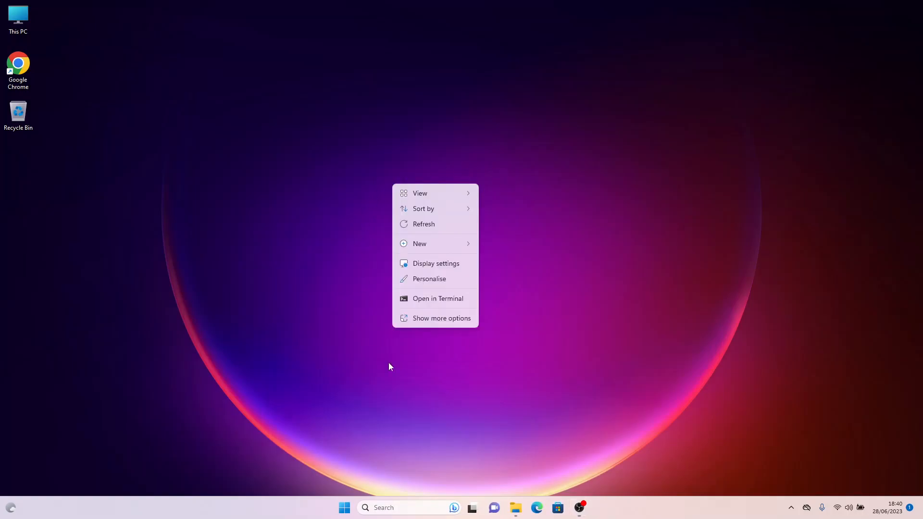
right_click(19, 112)
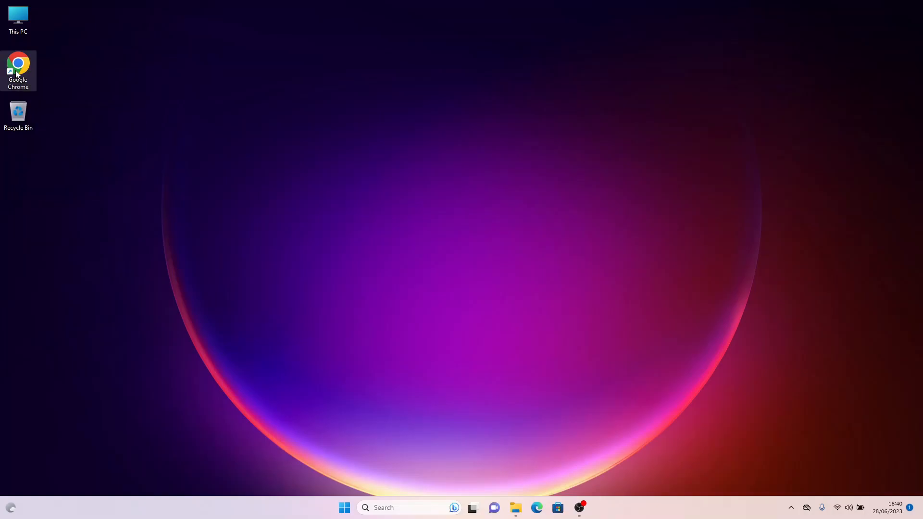
right_click(17, 17)
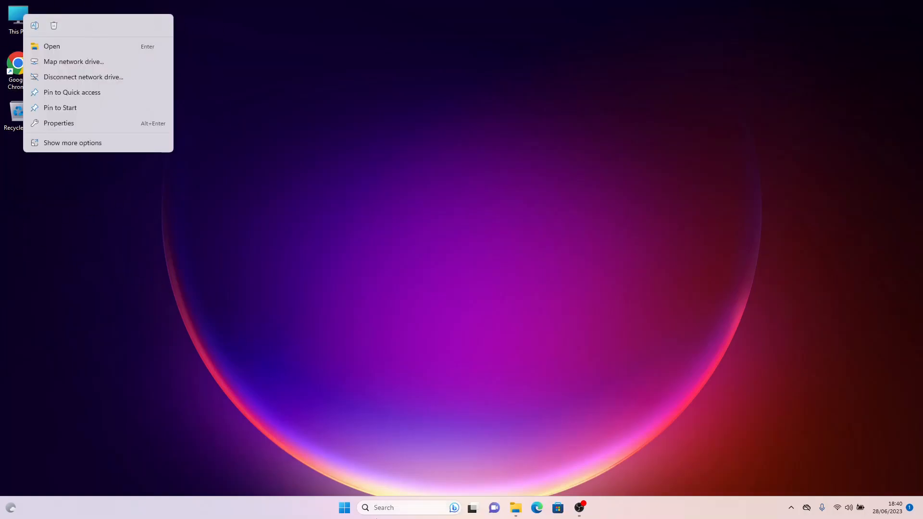
left_click(586, 441)
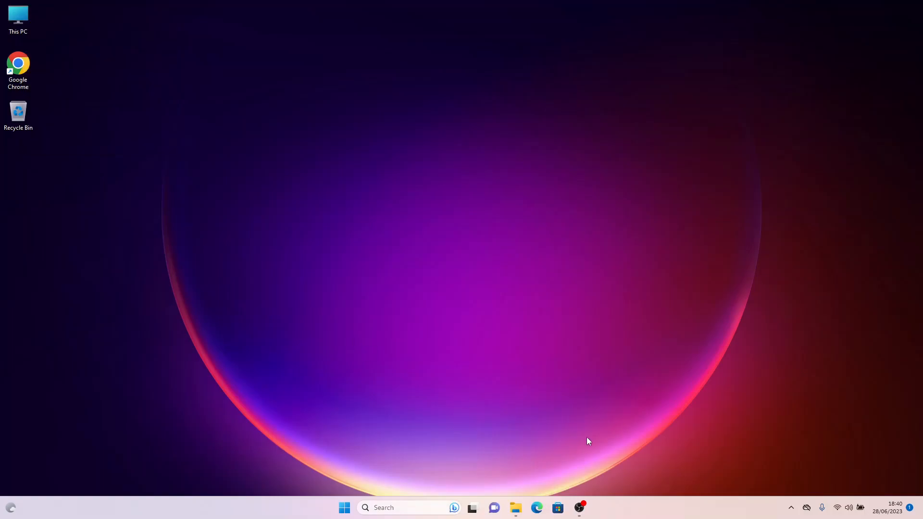
mouse_move(580, 507)
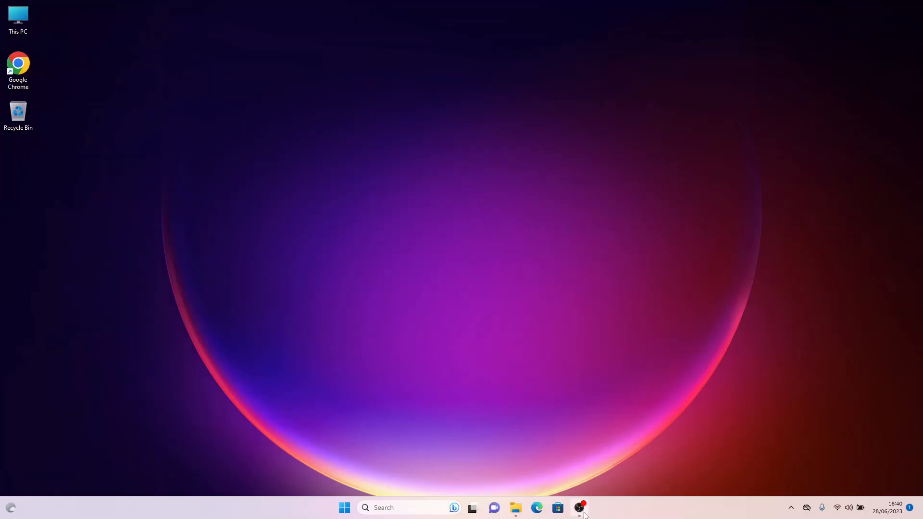